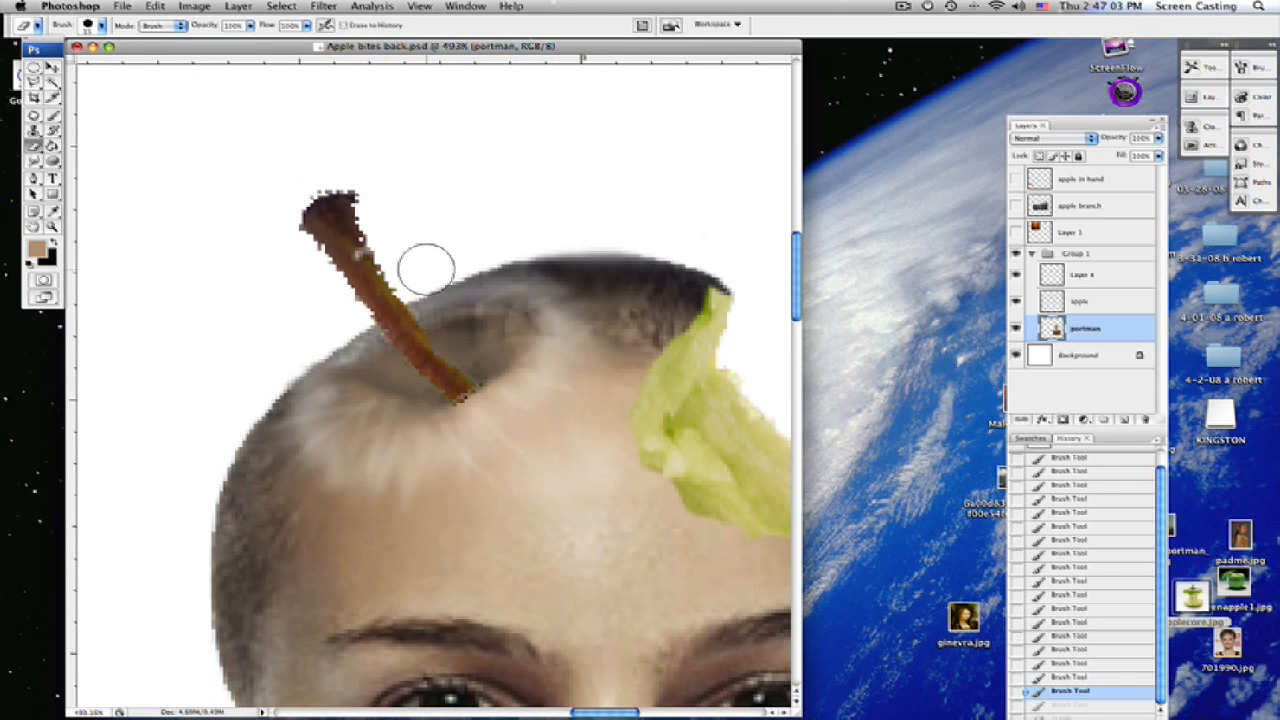
Step: Brush-paint the stem base and surrounding scalp on the portman layer to blend them
left_click_drag(428, 268, 333, 312)
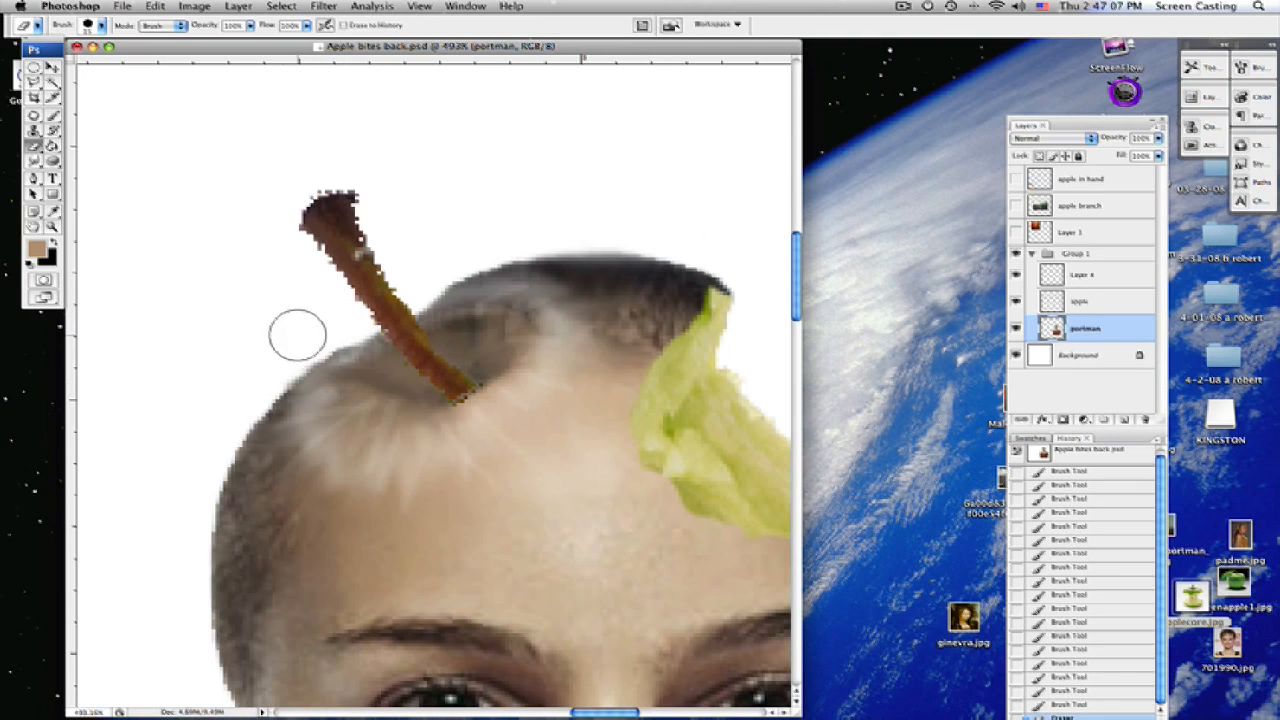
left_click_drag(296, 335, 540, 237)
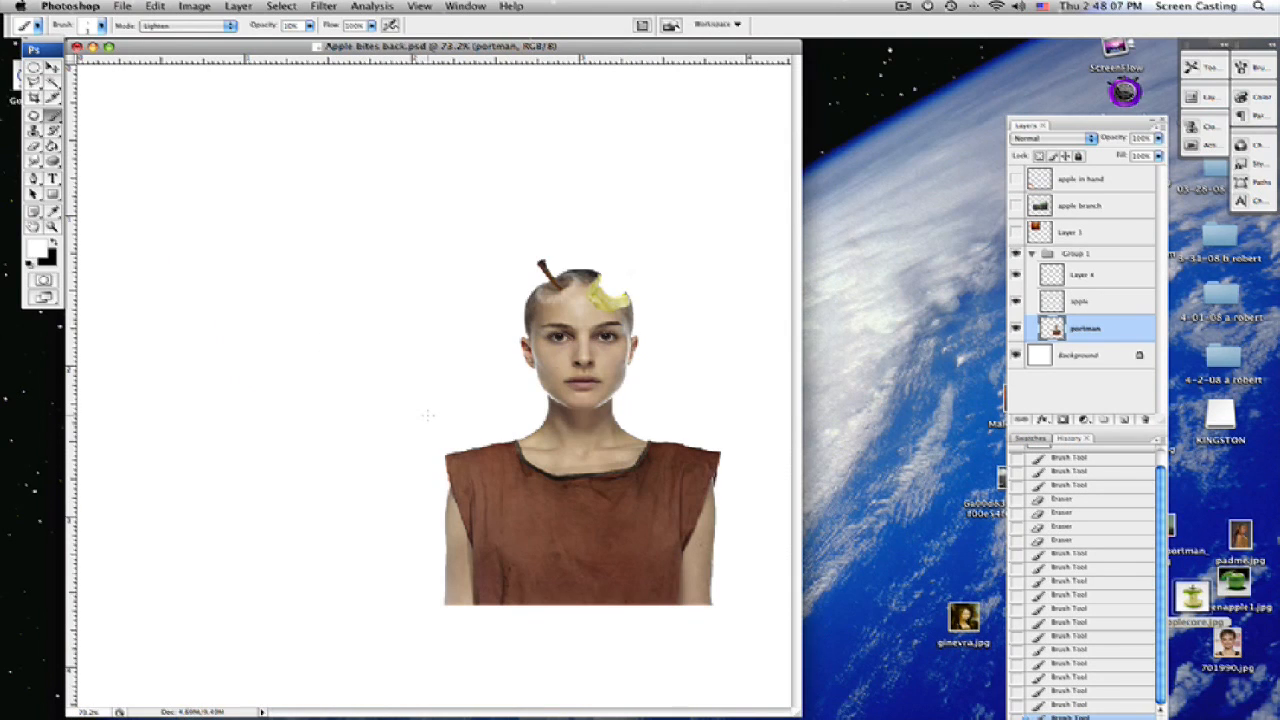
mouse_move(248, 552)
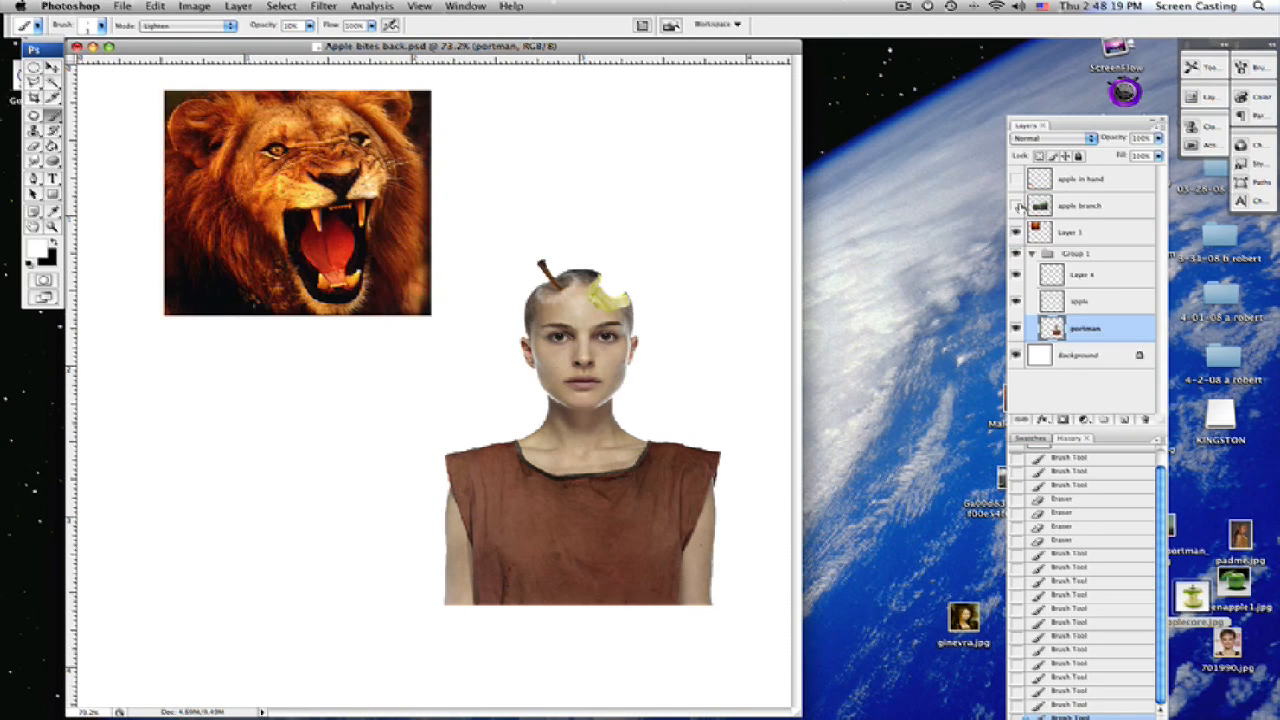
Step: Toggle layer visibility so Layer 1 and apple in hand show while apple branch stays hidden
left_click(1018, 206)
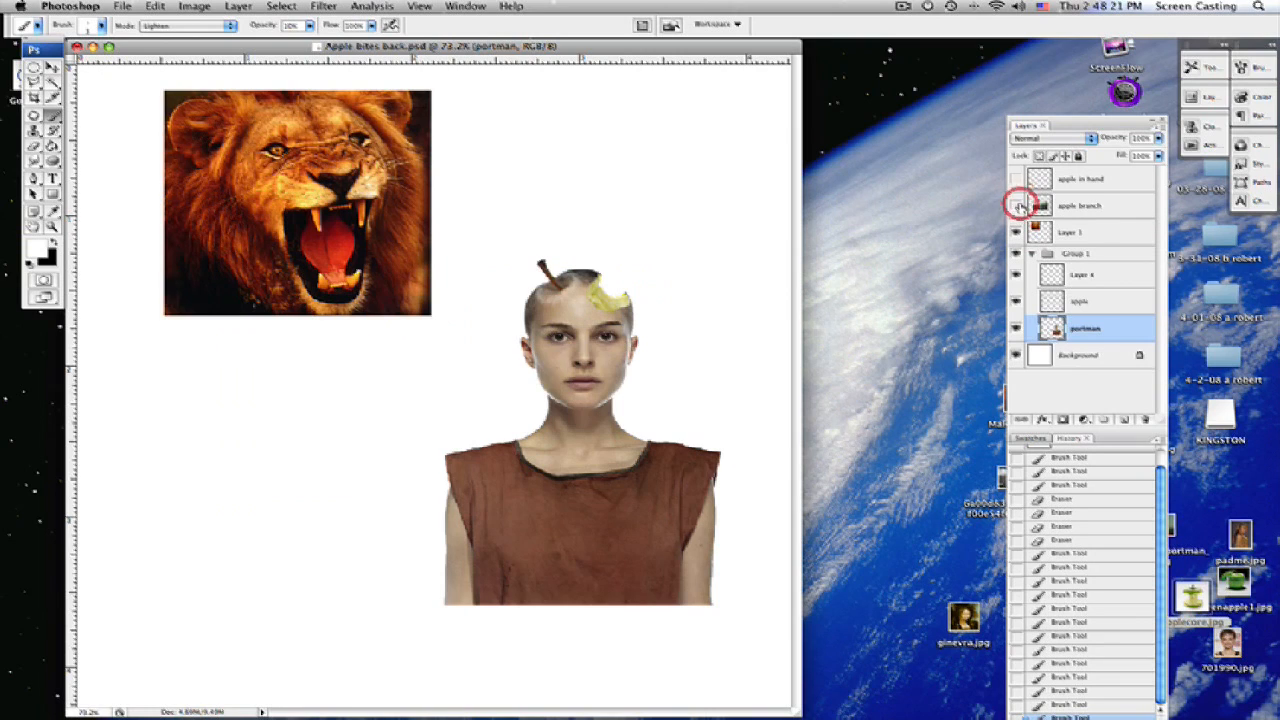
left_click(1016, 178)
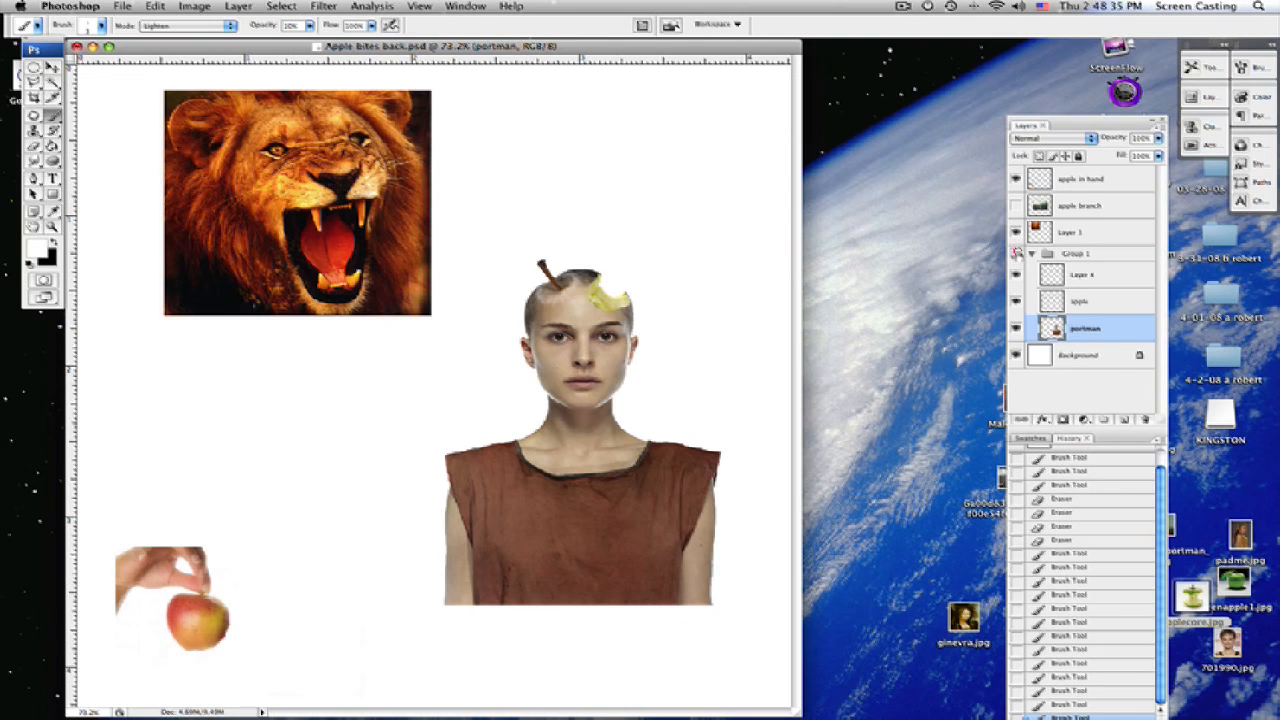
Step: Hide Group 1 and open the lion layer's context menu to duplicate it
left_click(1014, 328)
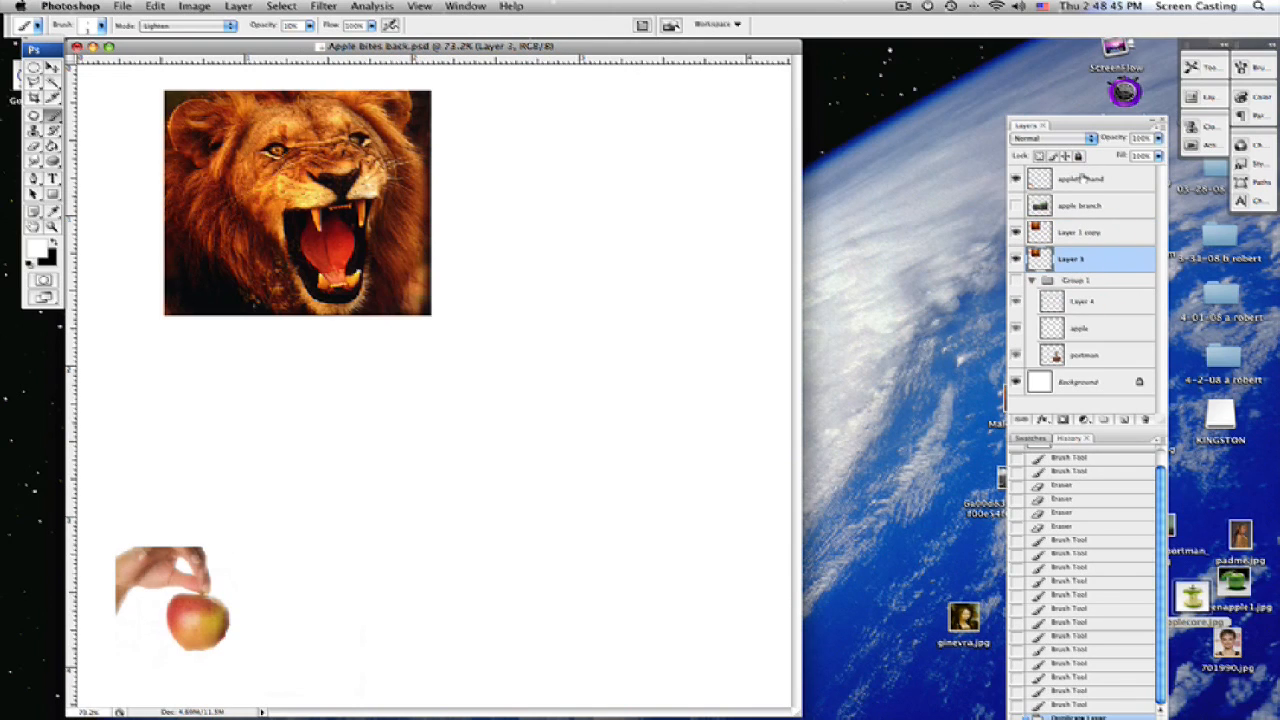
right_click(1080, 178)
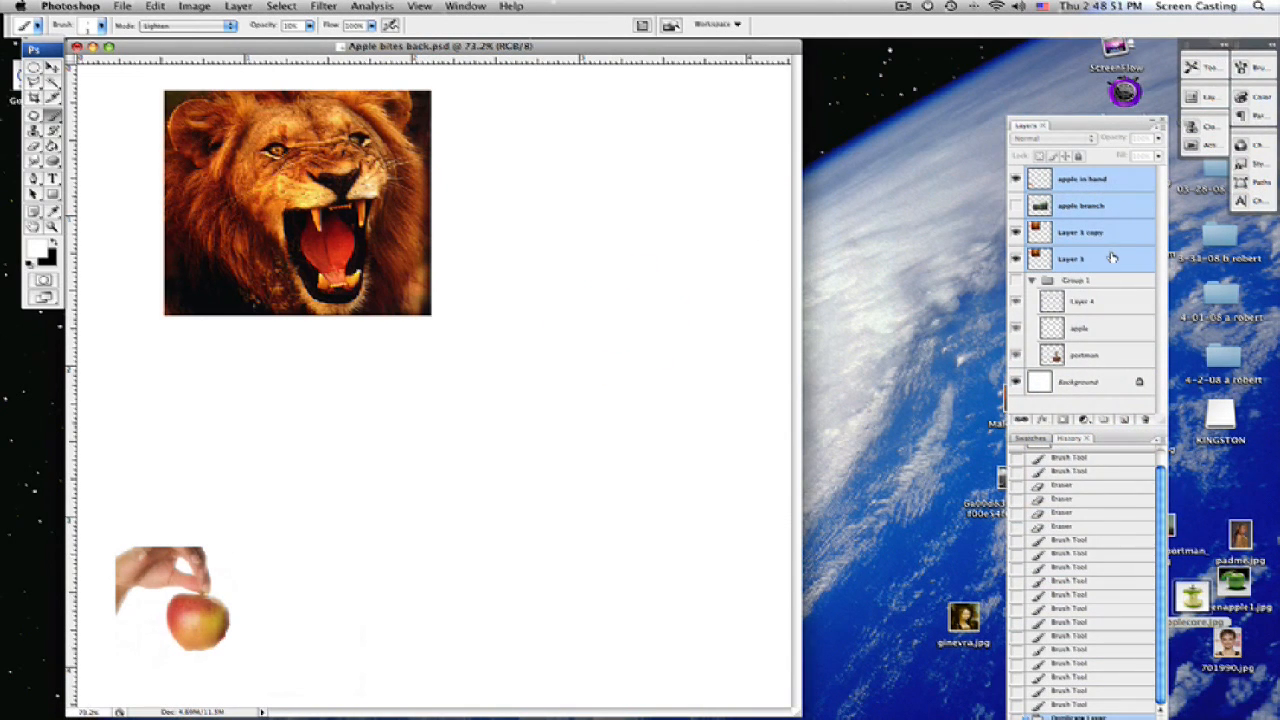
Step: Select apple in hand and the lion layer, then rename the new group 'apple in hand'
left_click(1080, 259)
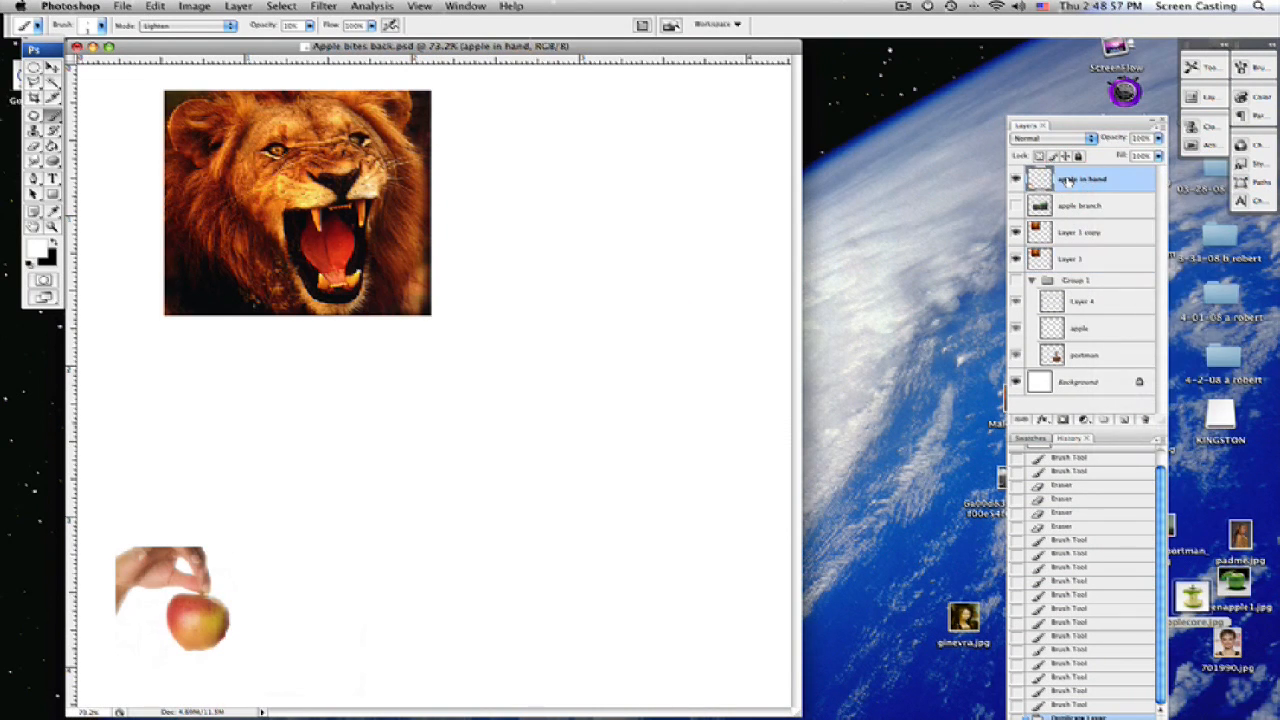
left_click(1078, 259)
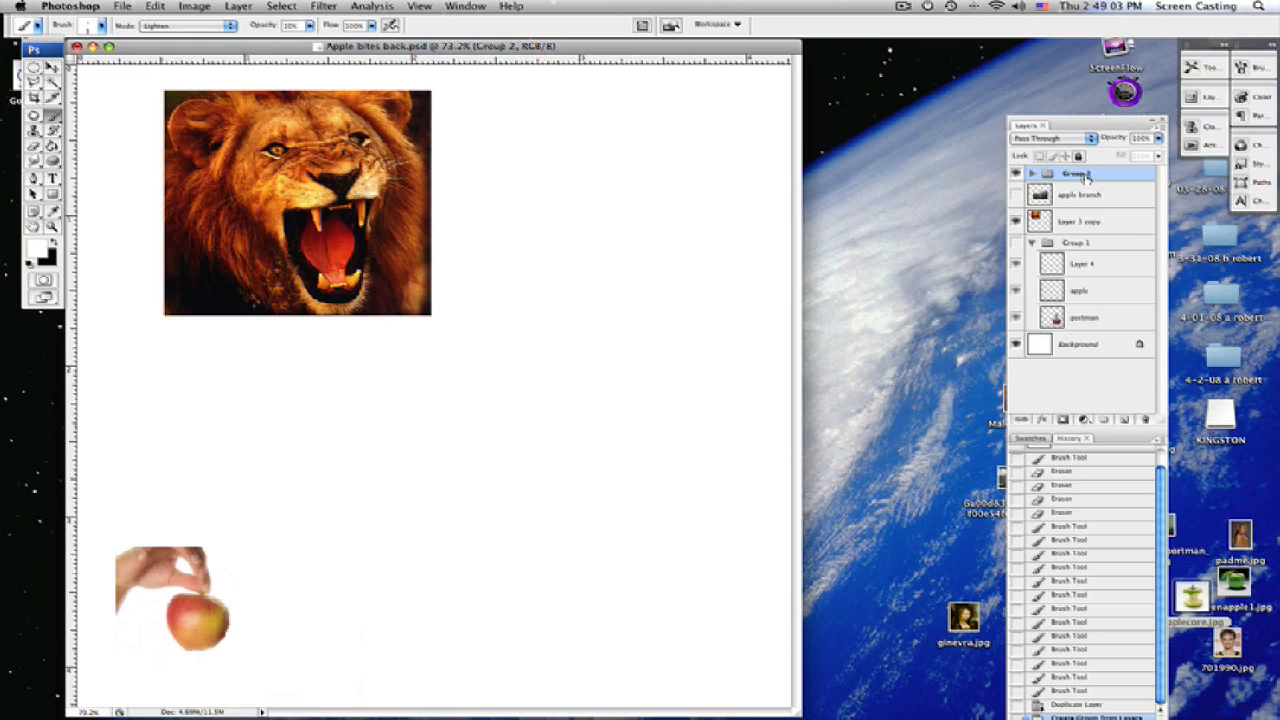
double_click(1080, 173)
type("apple in ha")
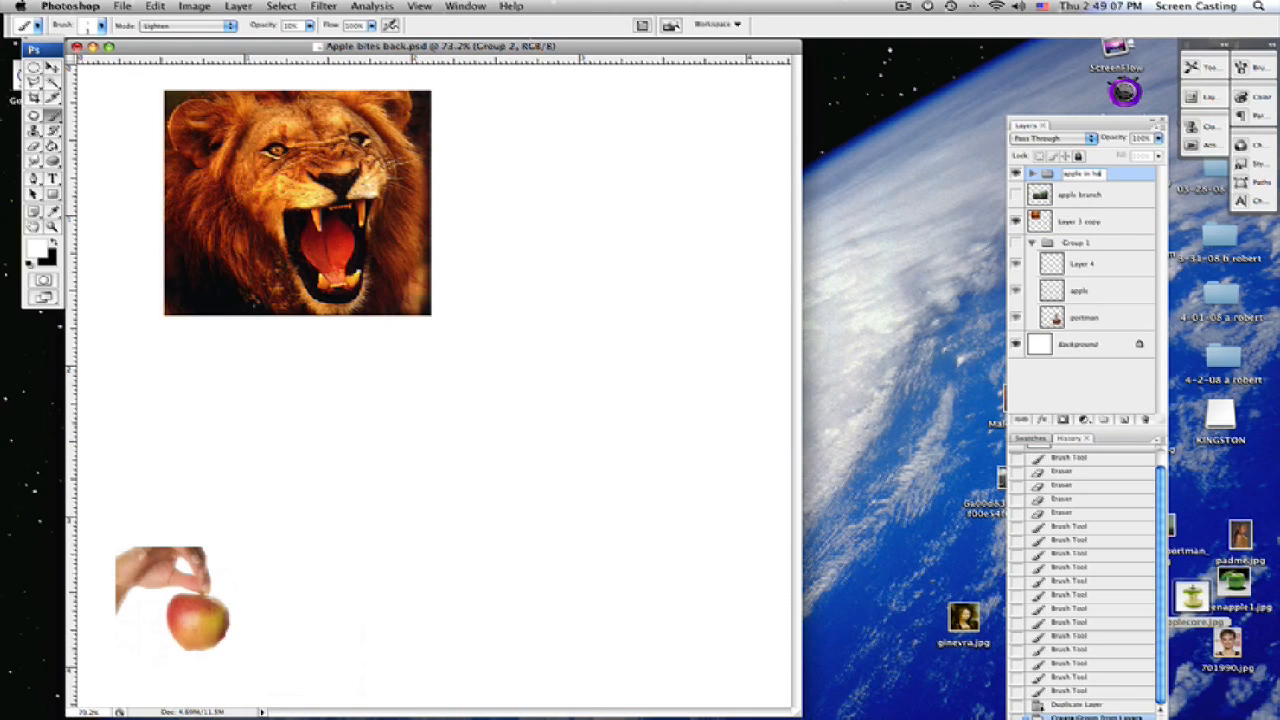
left_click(1090, 173)
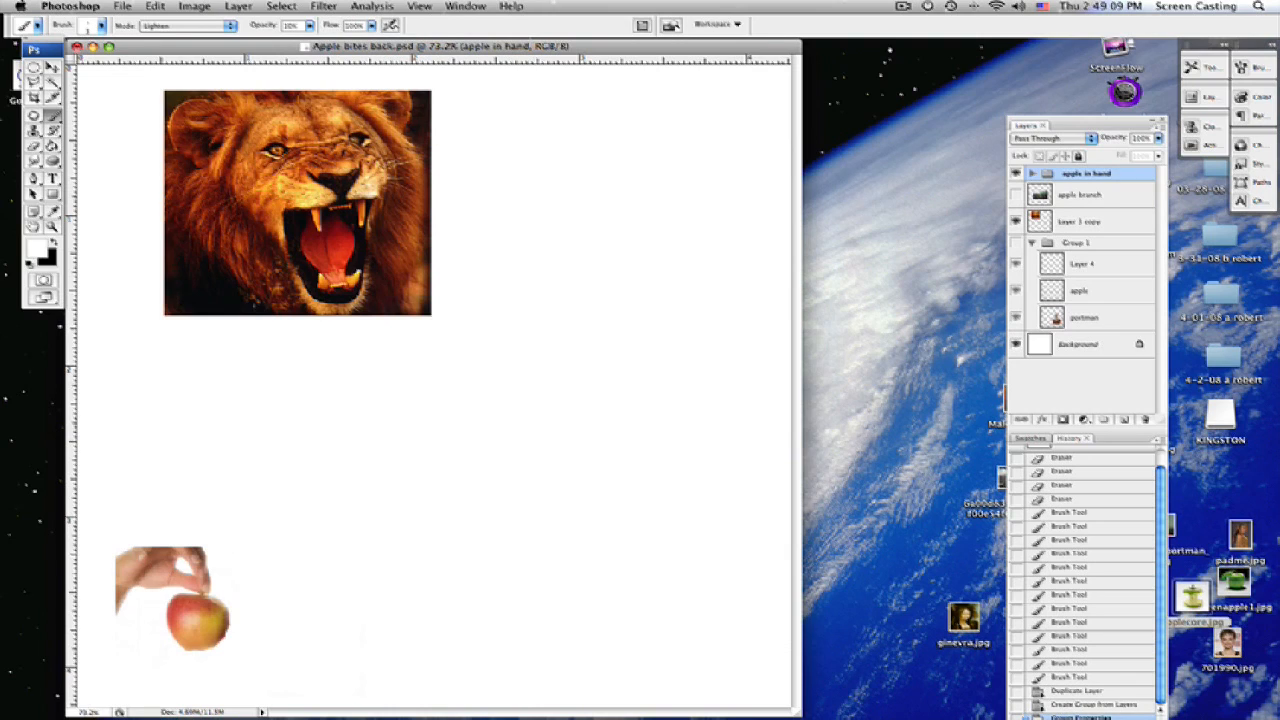